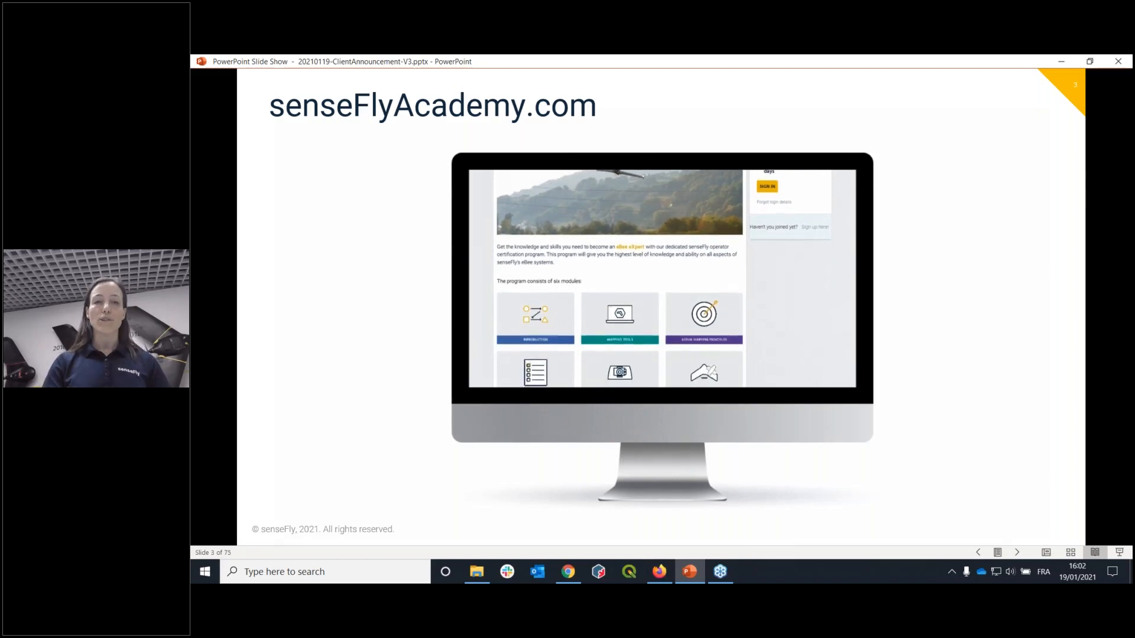
Advance from slide 3 to slide 4, which lists Introduction and Mapping Tools.
scroll("down", 3)
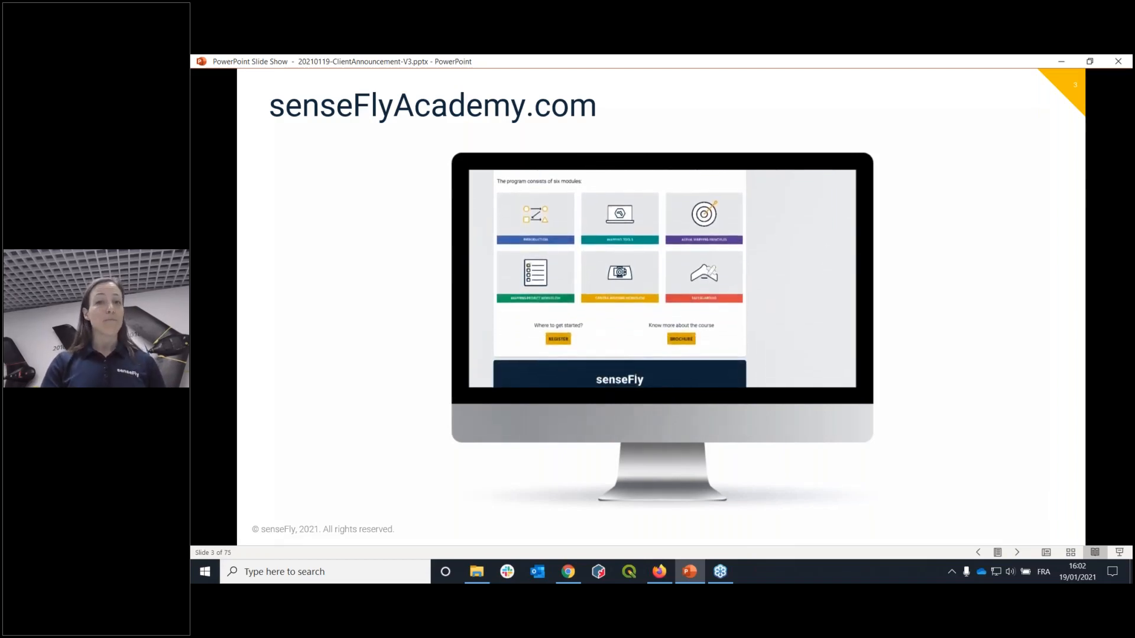
scroll("down", 3)
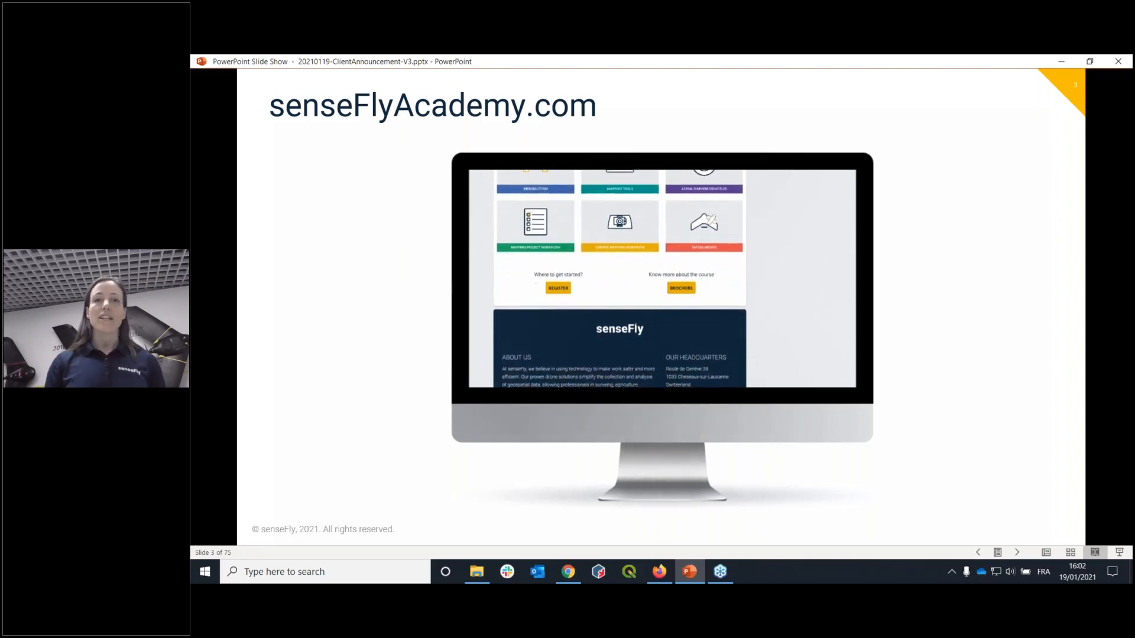
scroll("down", 3)
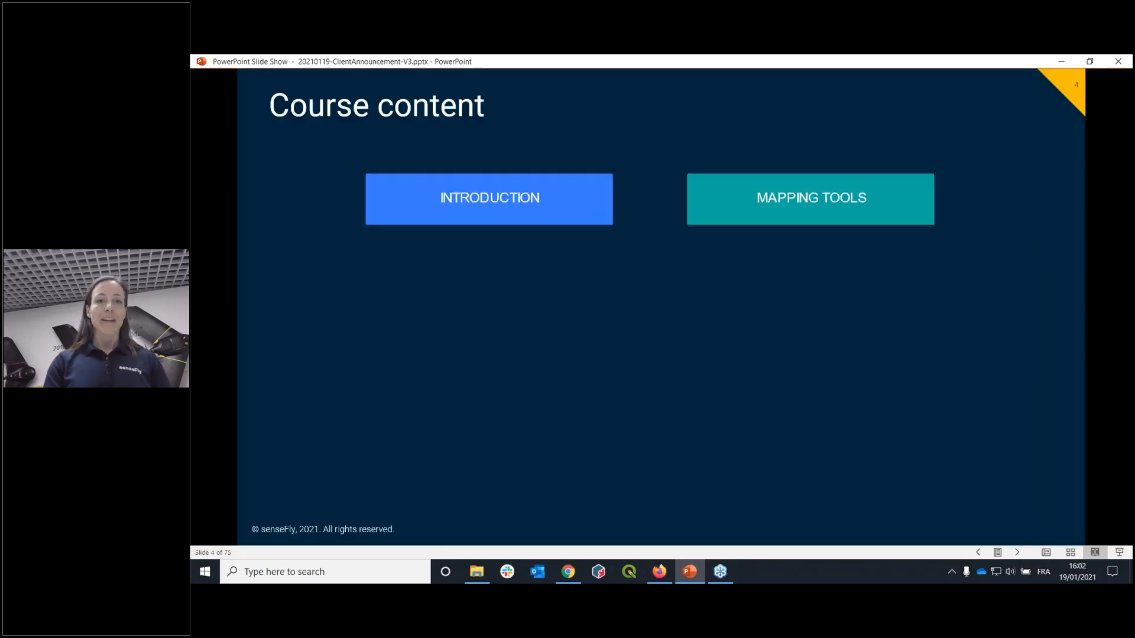
Advance to slide 5 listing Aerial Mapping Principles and Mapping Project Workflow.
left_click(489, 199)
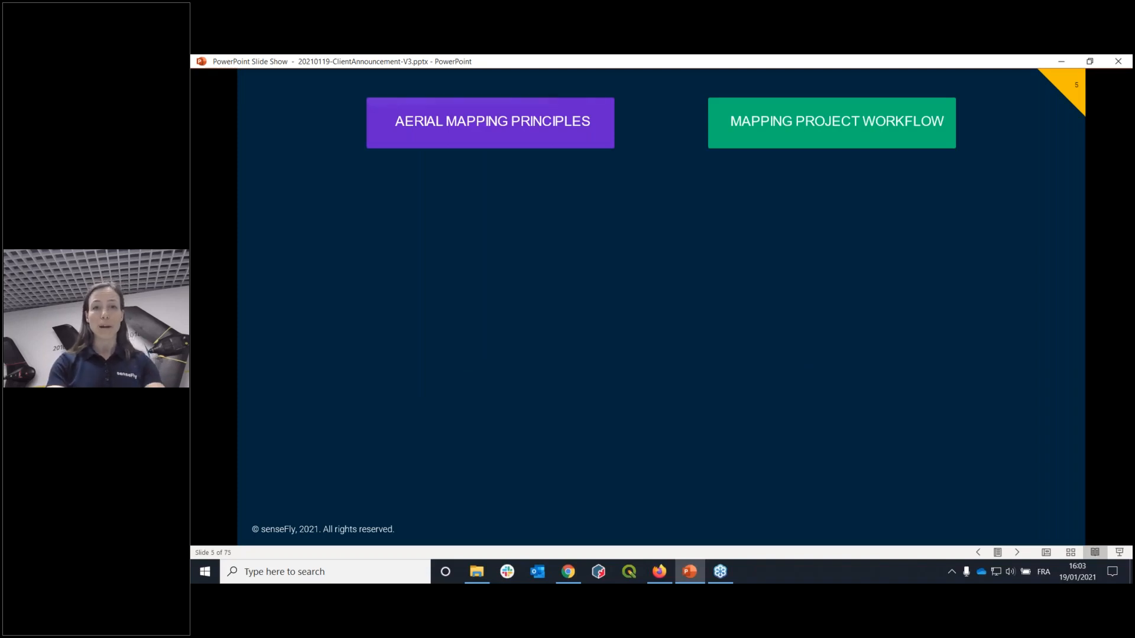
Advance the slide show to slide 8, the blank slide with only the copyright footer.
left_click(490, 122)
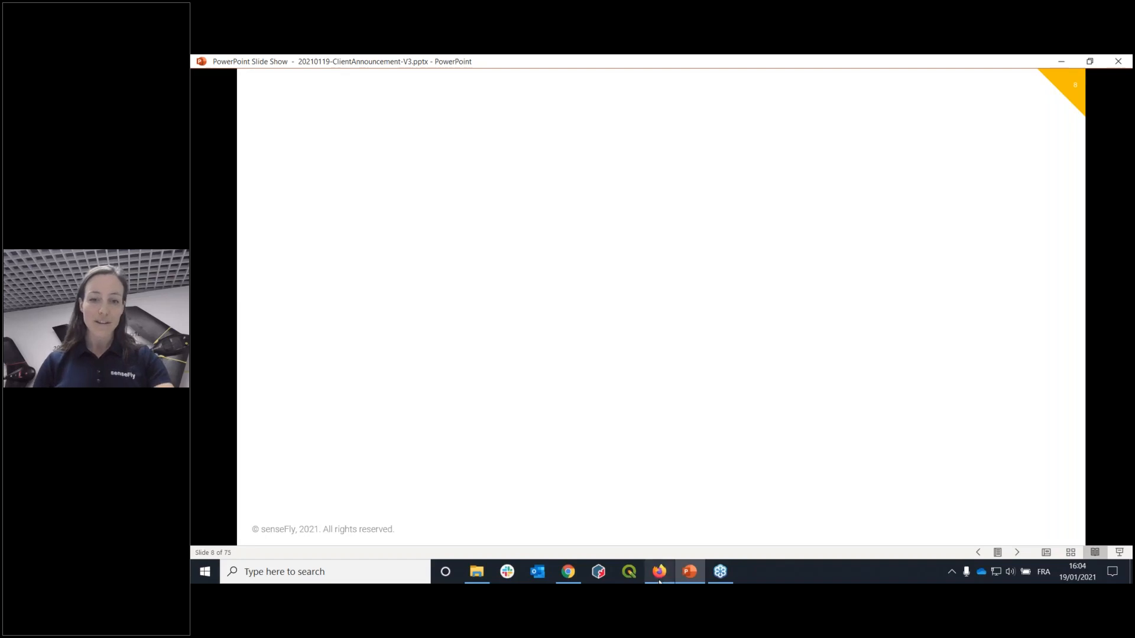
Switch to Firefox and scroll the senseflyacademy.com welcome page with pre-filled login.
left_click(658, 572)
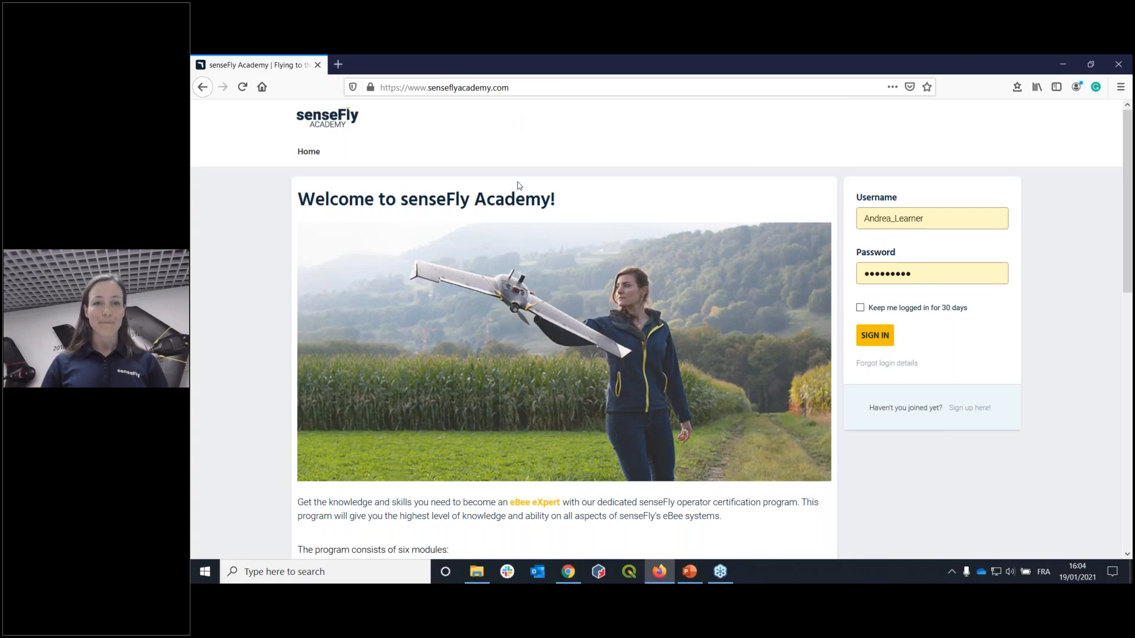
scroll("down", 3)
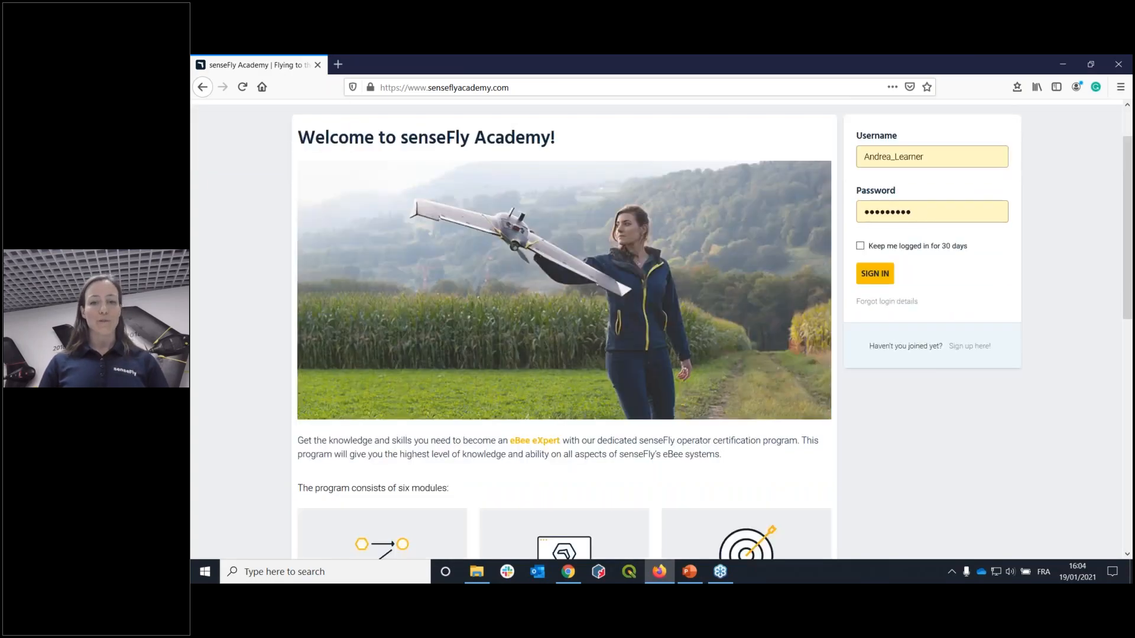
scroll("down", 3)
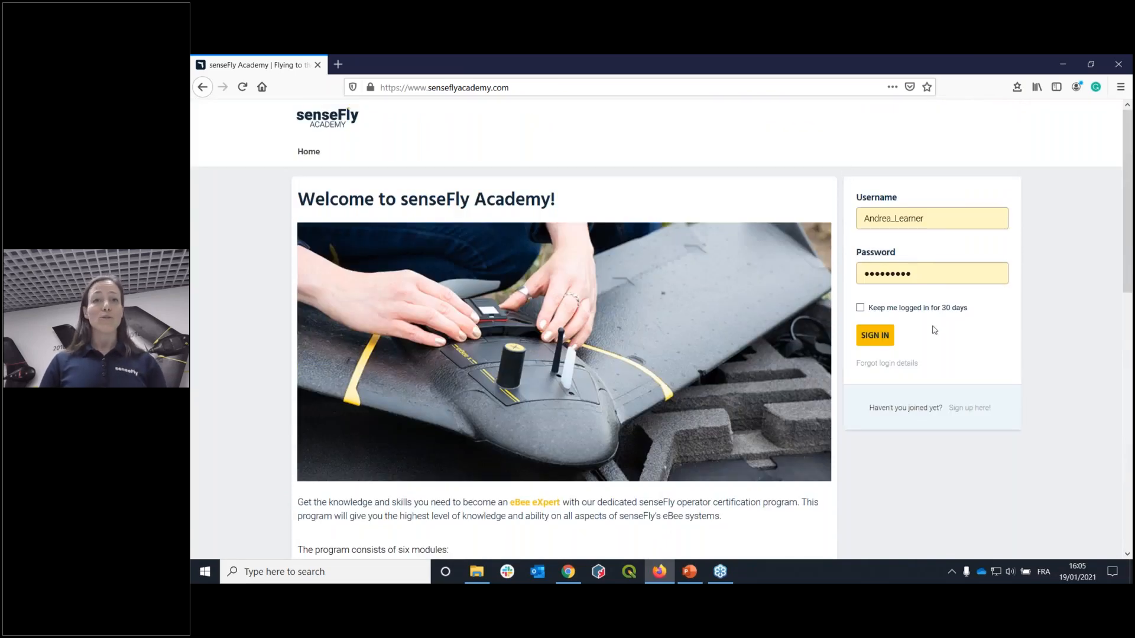
mouse_move(935, 345)
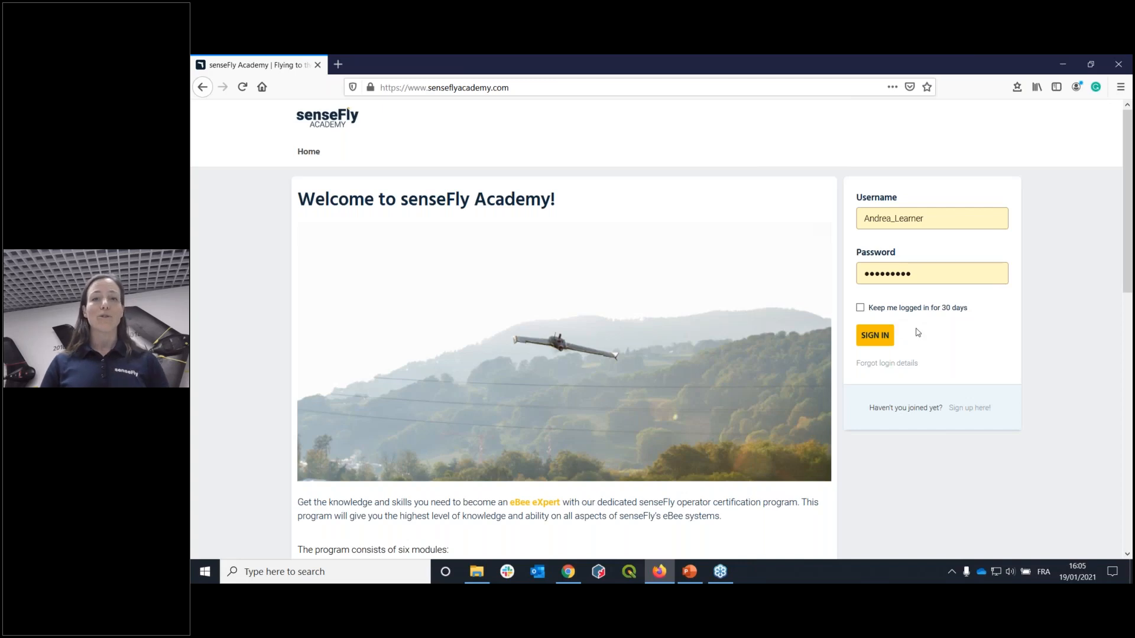
mouse_move(913, 338)
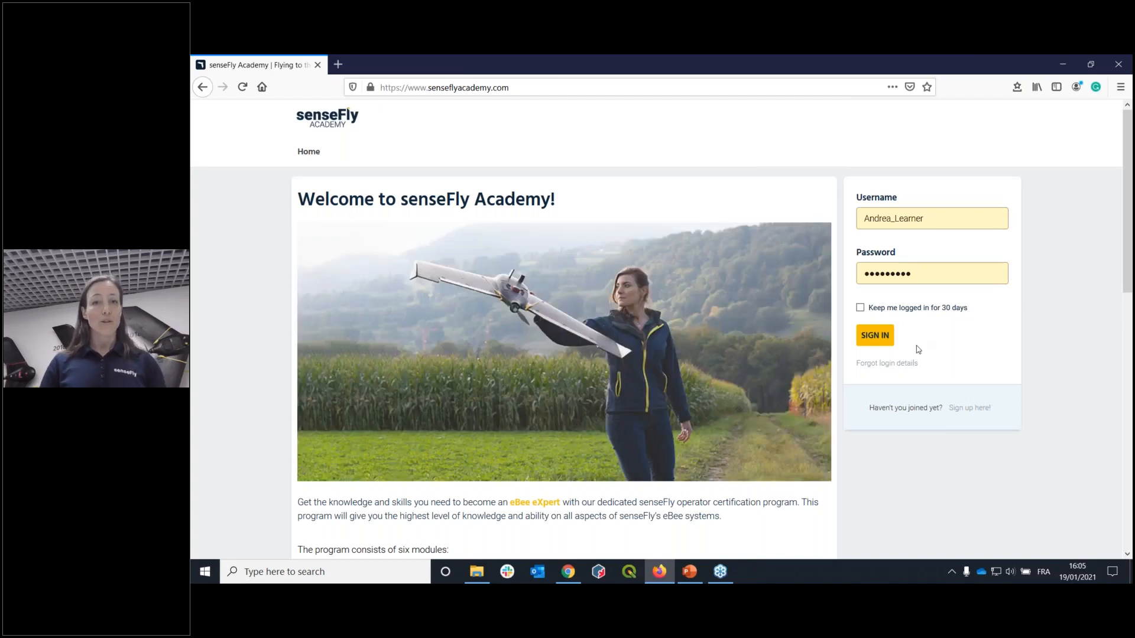
mouse_move(921, 344)
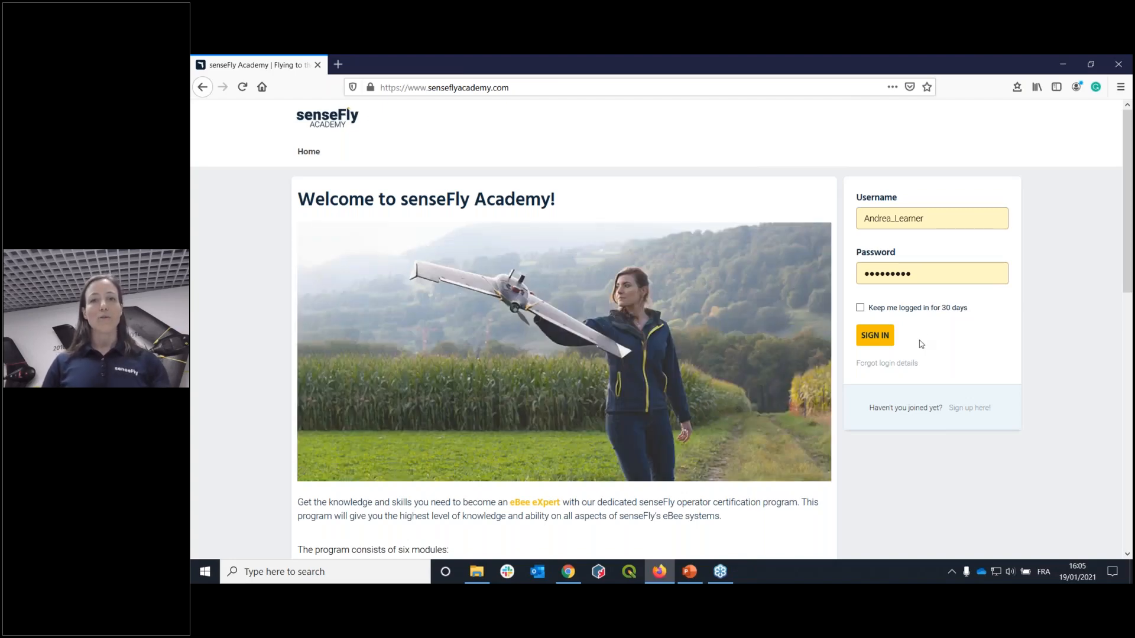
mouse_move(874, 335)
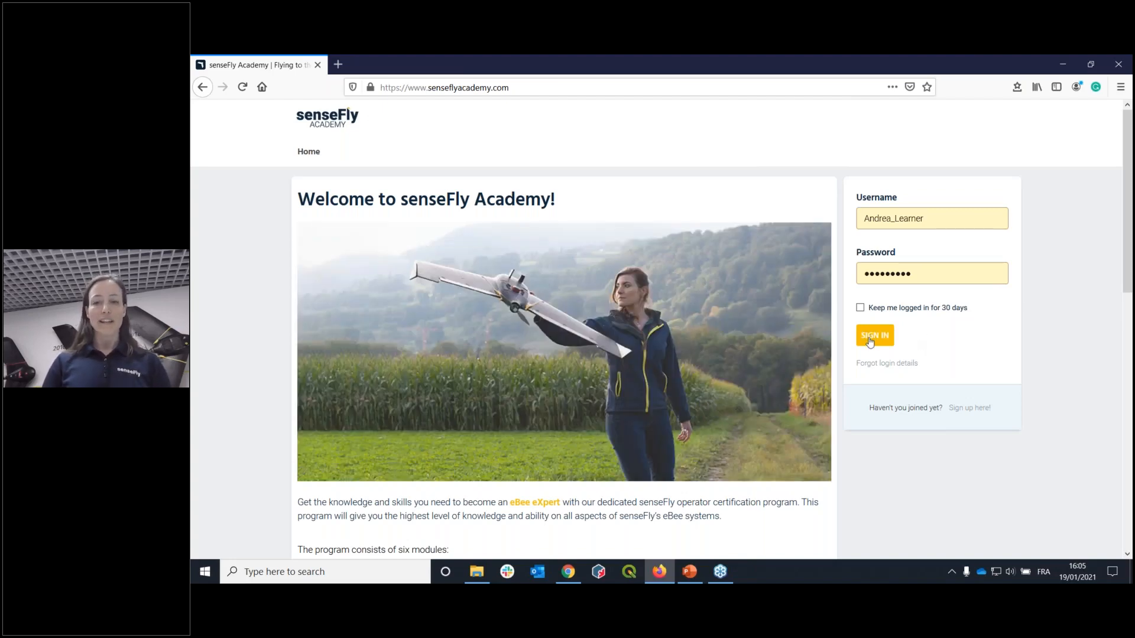
Sign in, enrol in 012. Data Quality & Processing from the catalogue, and return to My Courses.
left_click(874, 335)
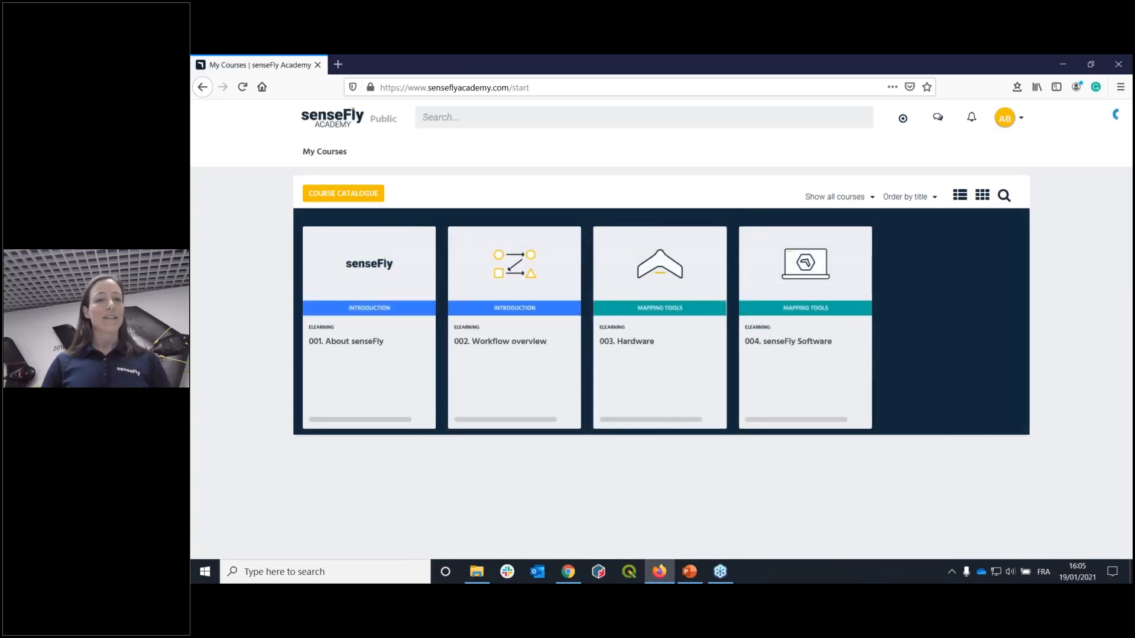
left_click(343, 193)
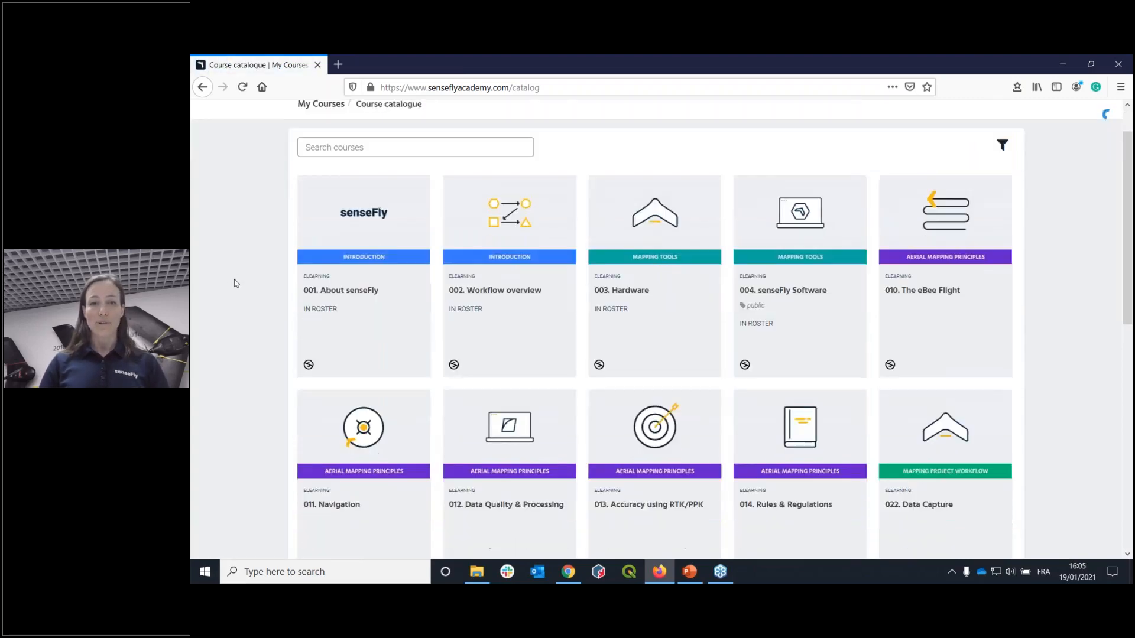
scroll("down", 3)
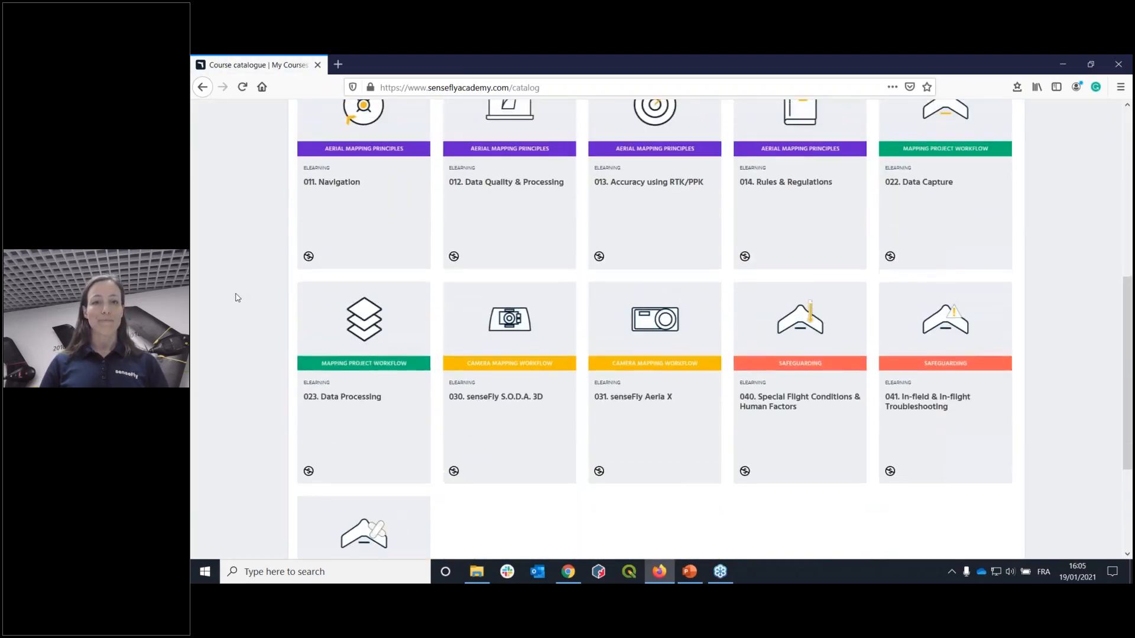
scroll("up", 3)
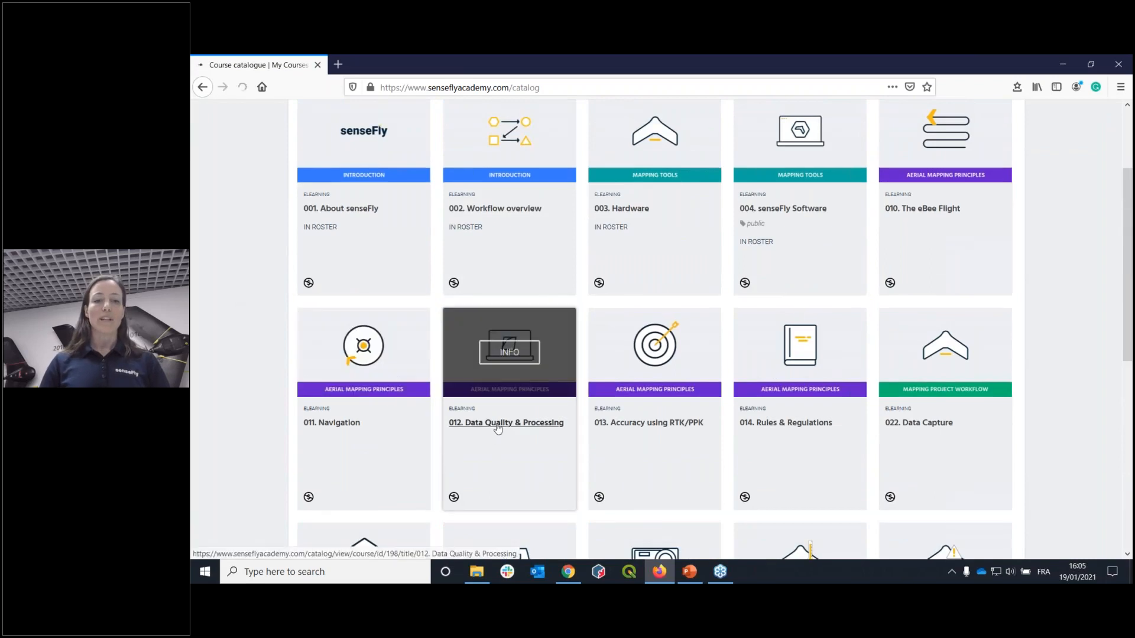
left_click(506, 423)
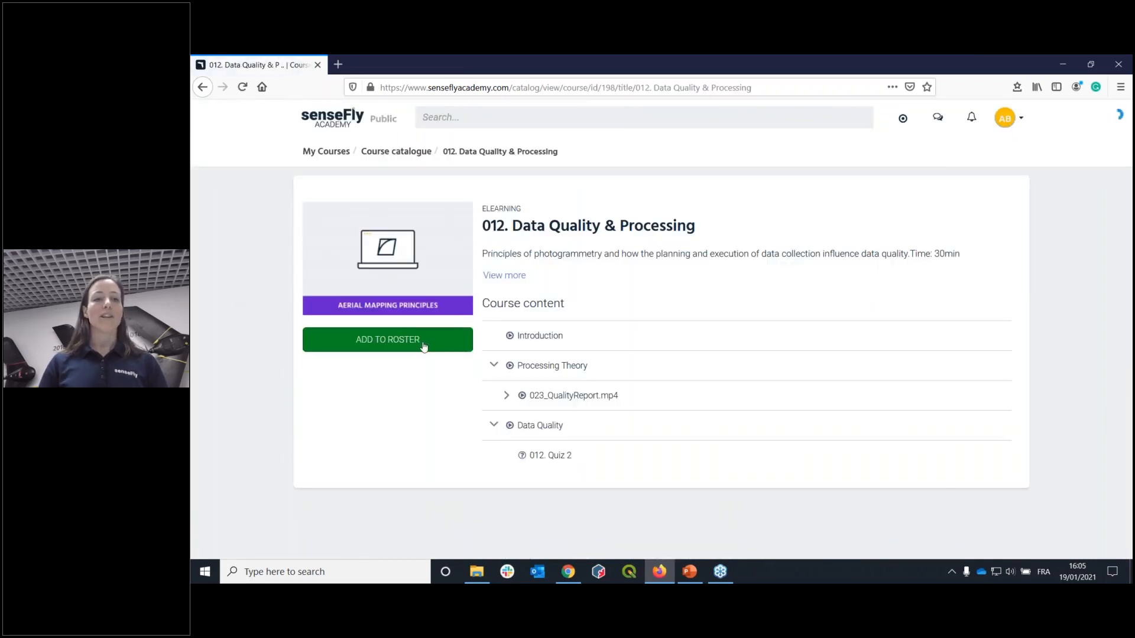
left_click(387, 340)
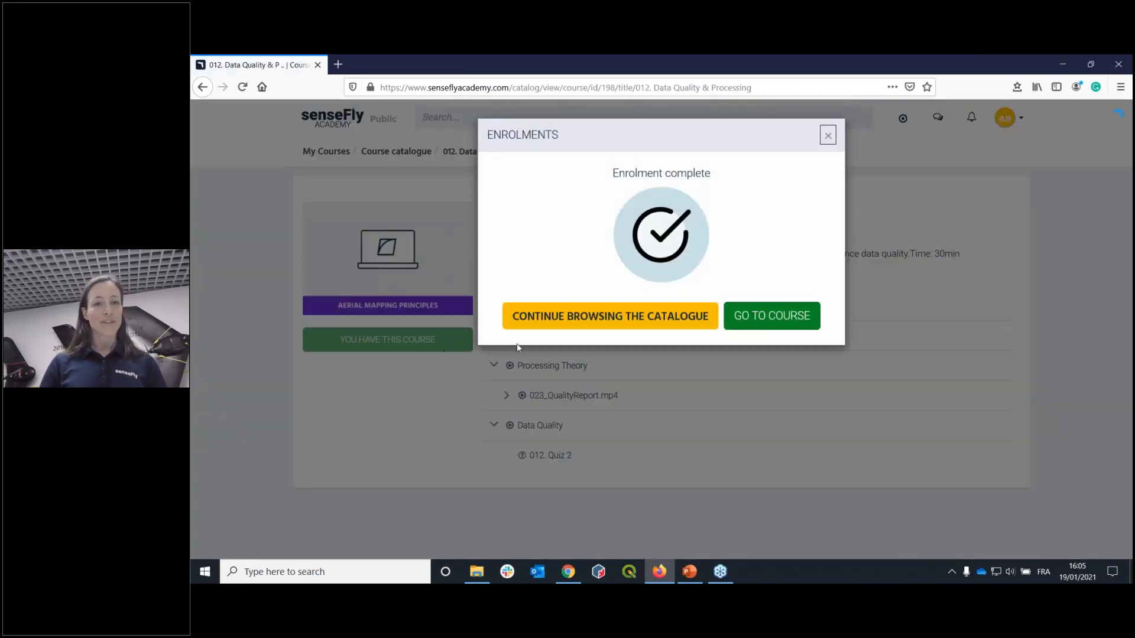
left_click(610, 315)
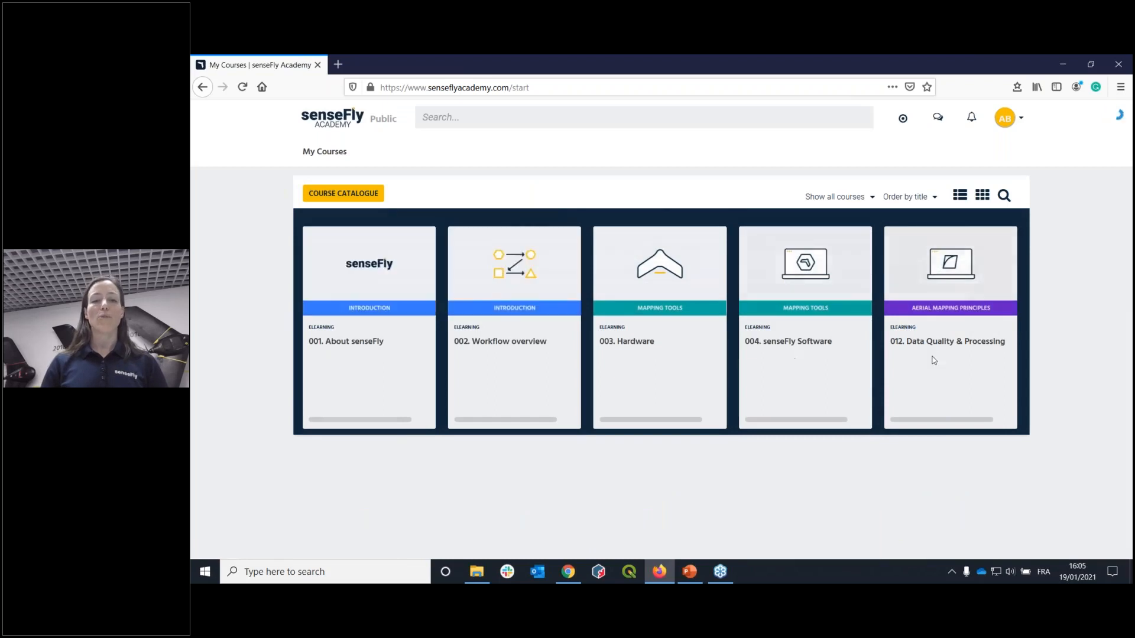
left_click(947, 341)
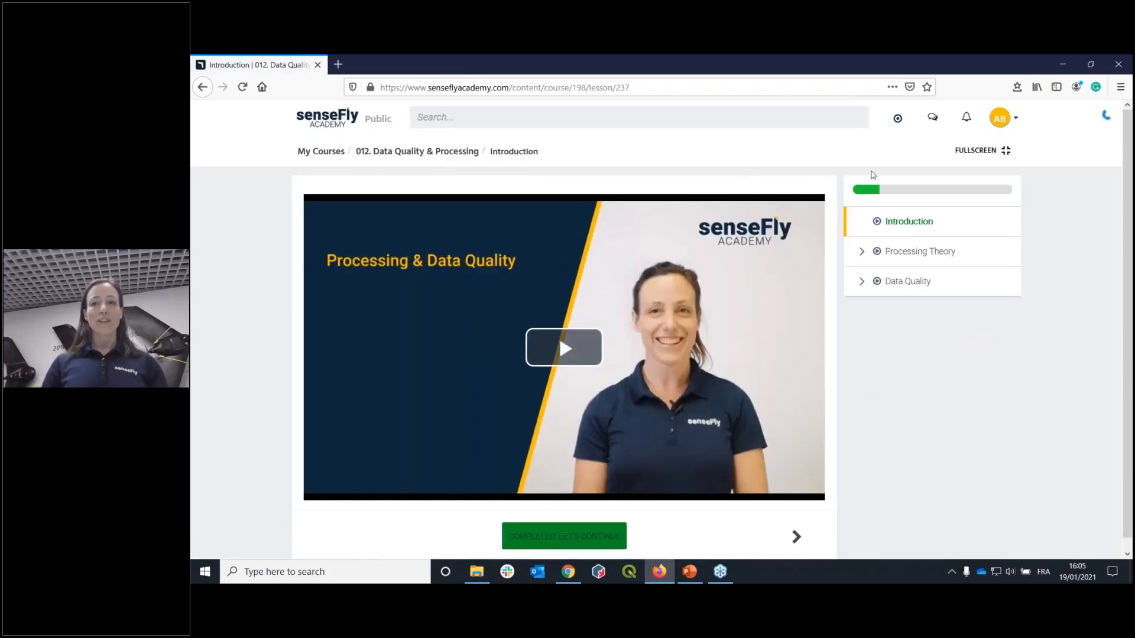
mouse_move(901, 258)
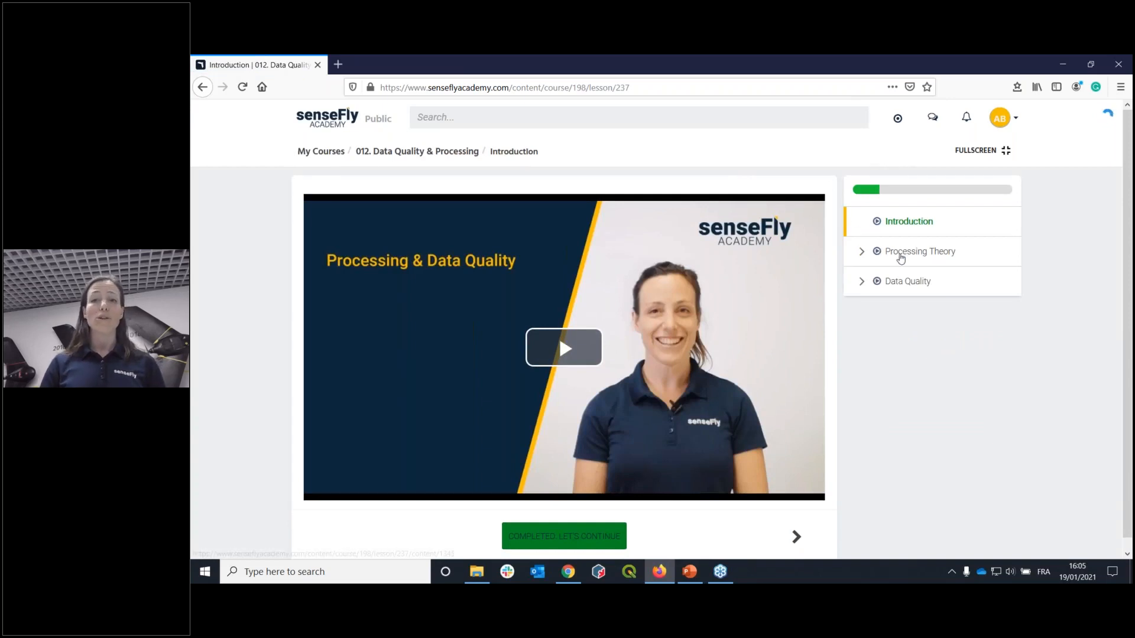
mouse_move(893, 268)
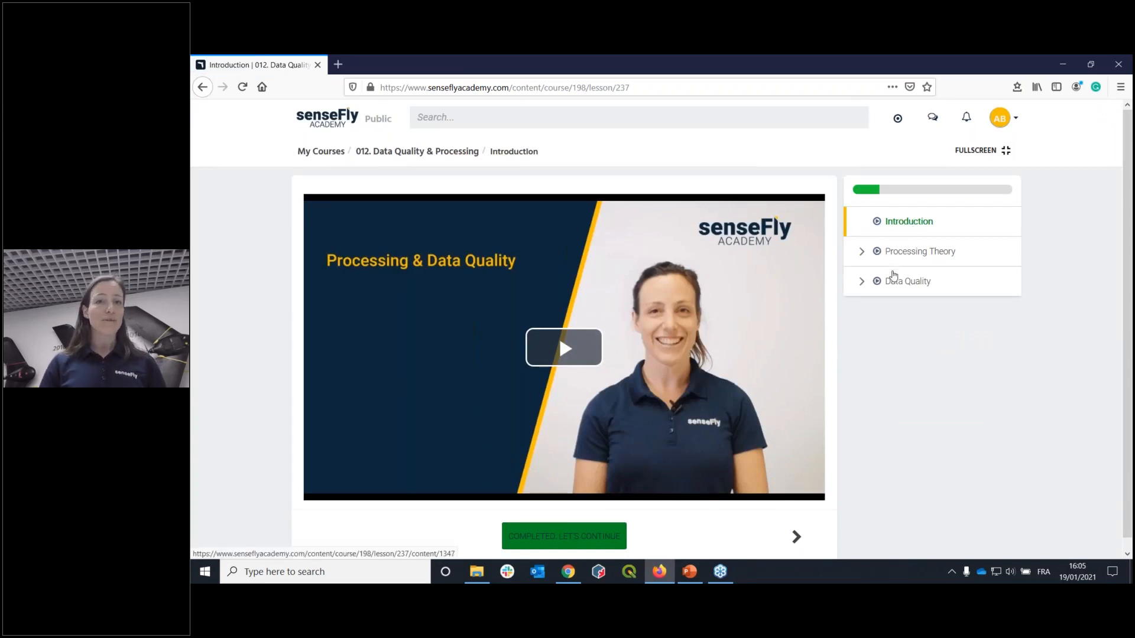
mouse_move(907, 348)
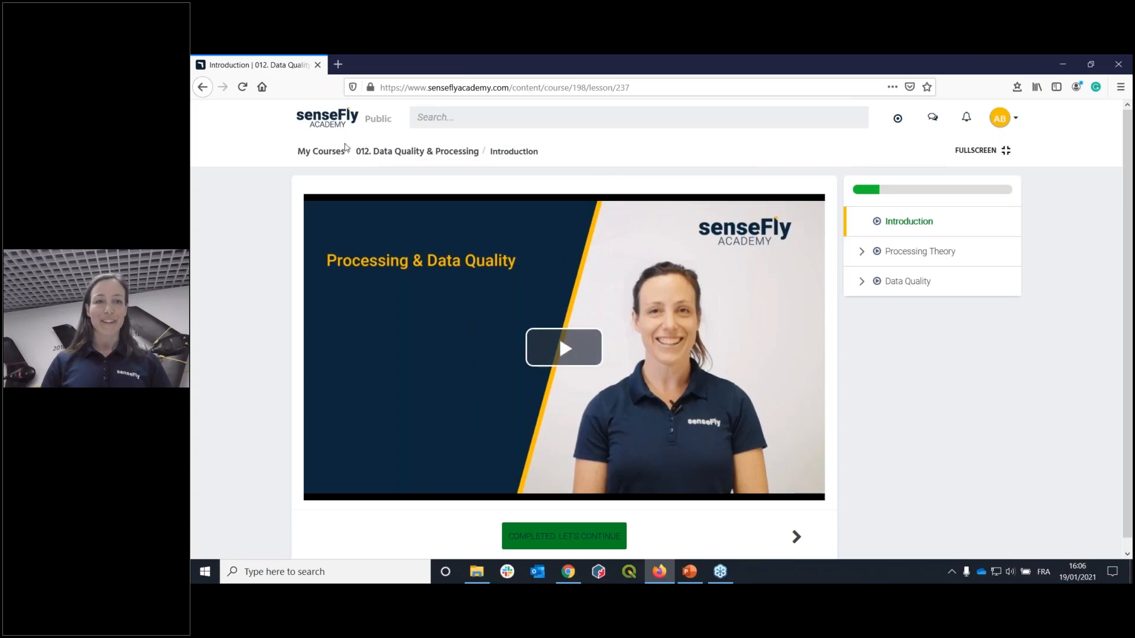
mouse_move(877, 287)
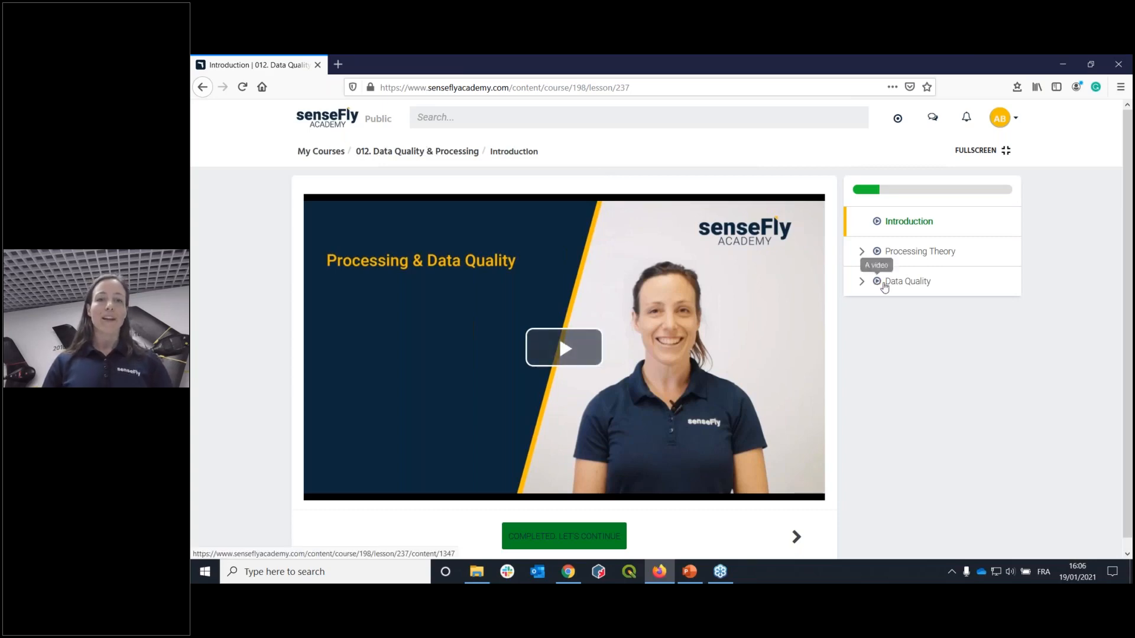
mouse_move(908, 367)
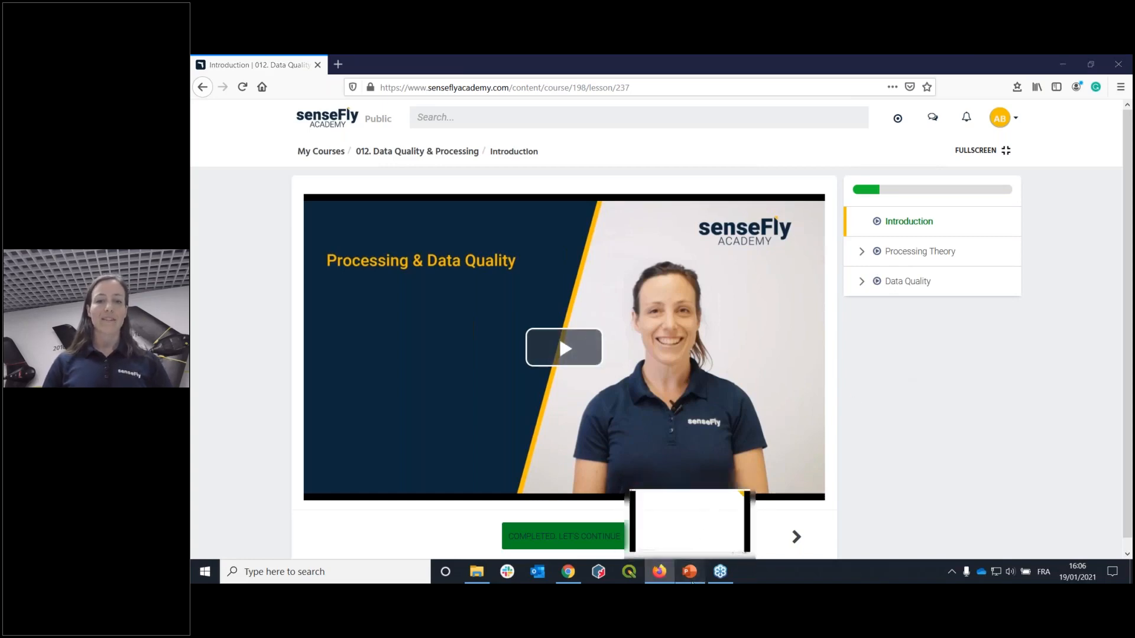
left_click(689, 571)
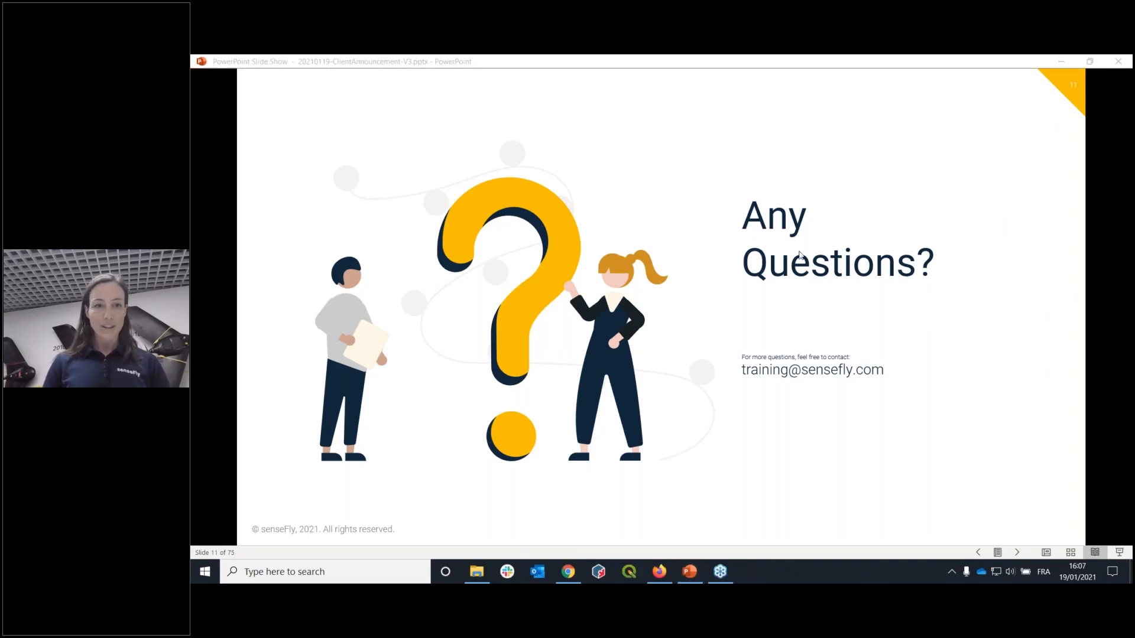
mouse_move(872, 194)
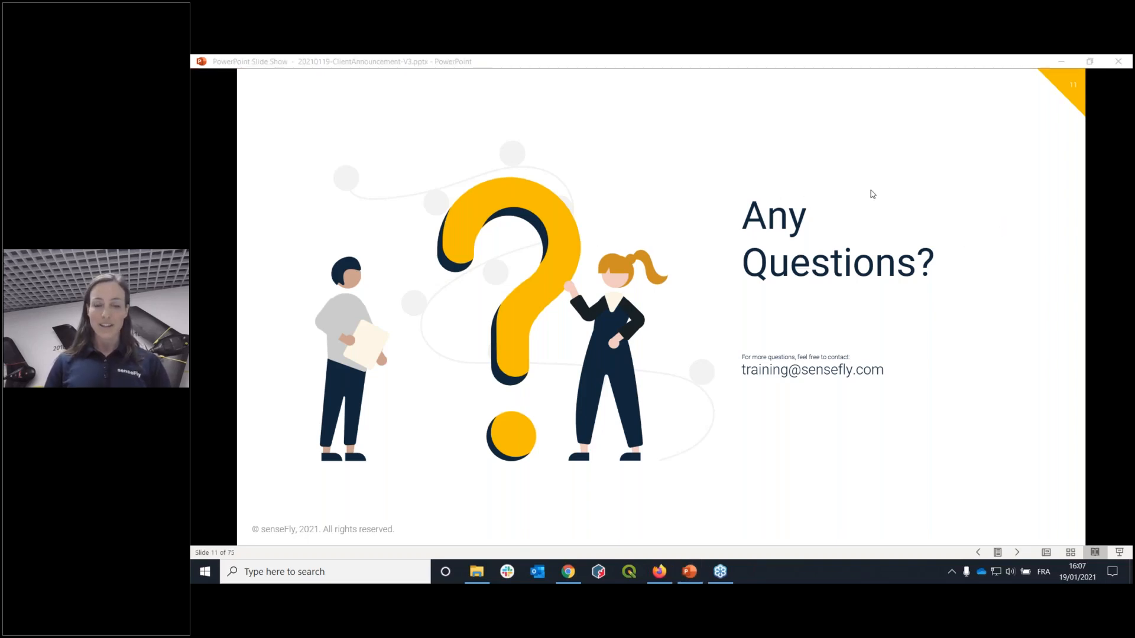
mouse_move(1034, 210)
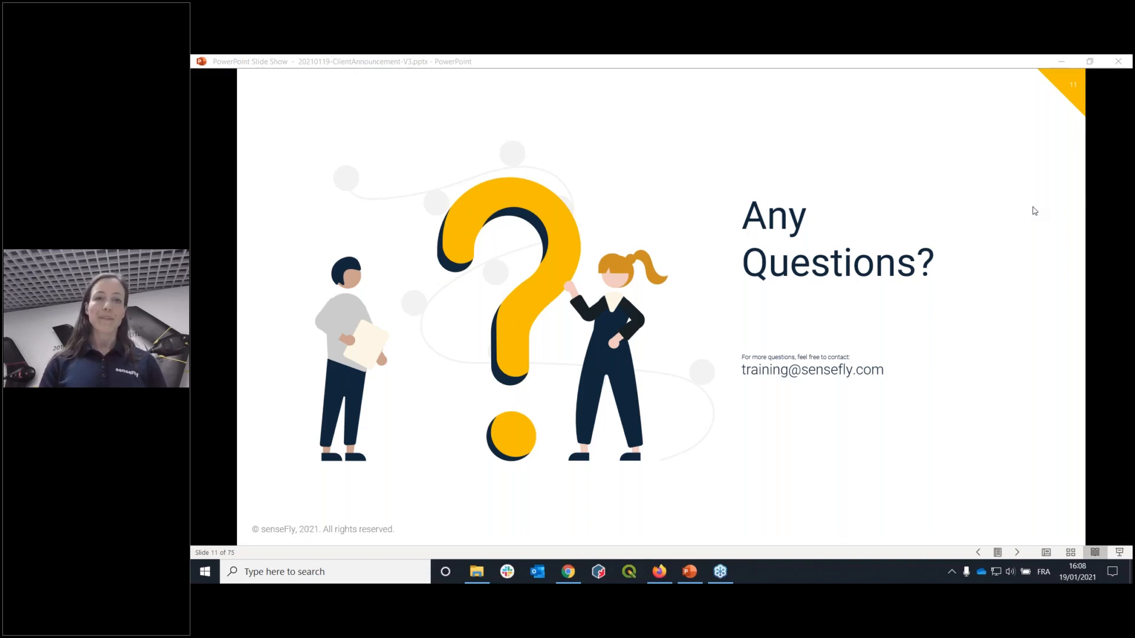
mouse_move(964, 237)
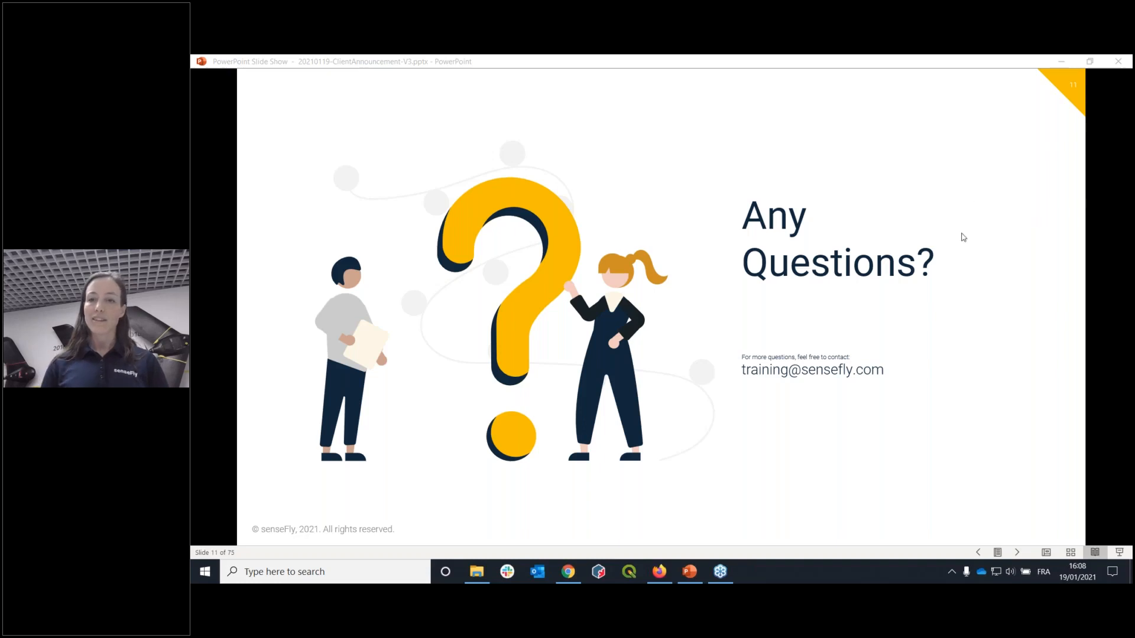
mouse_move(954, 246)
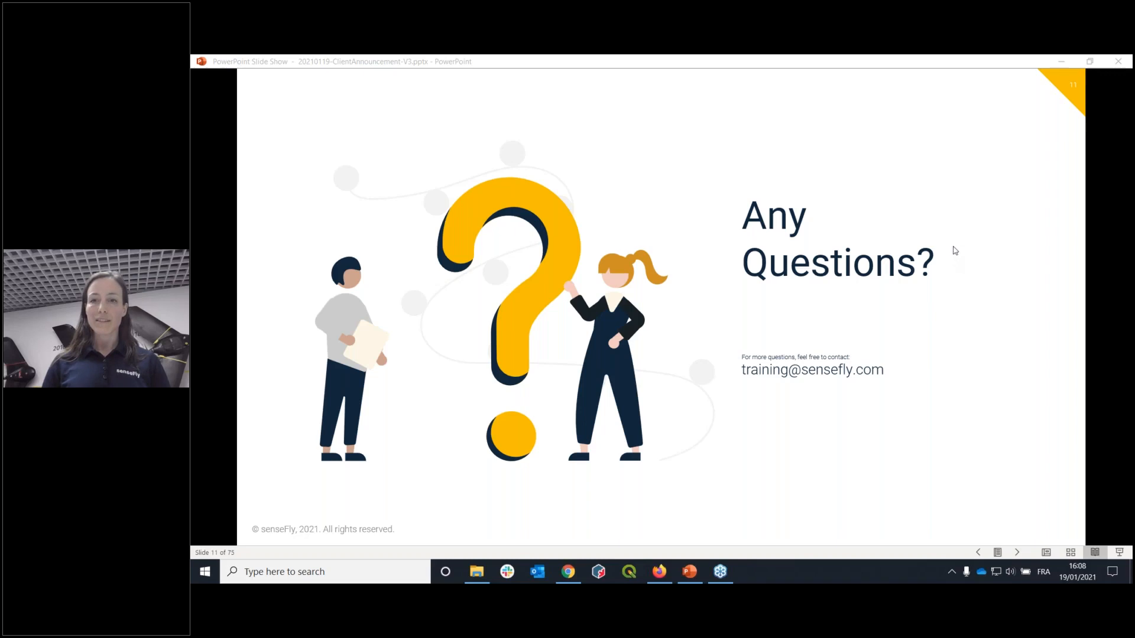
mouse_move(972, 232)
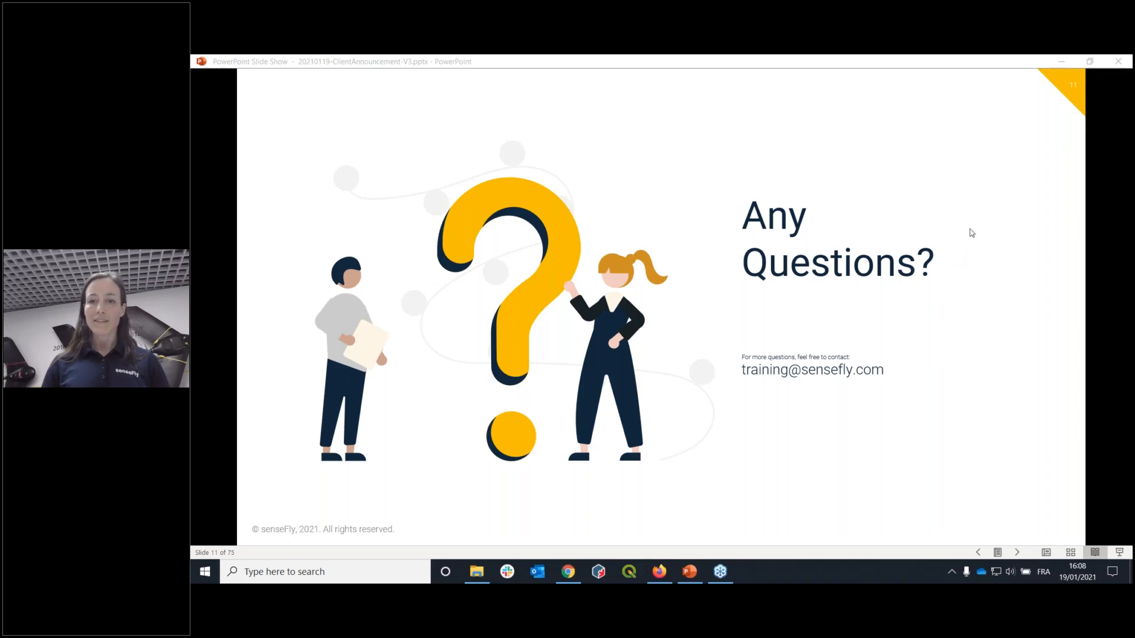
mouse_move(665, 307)
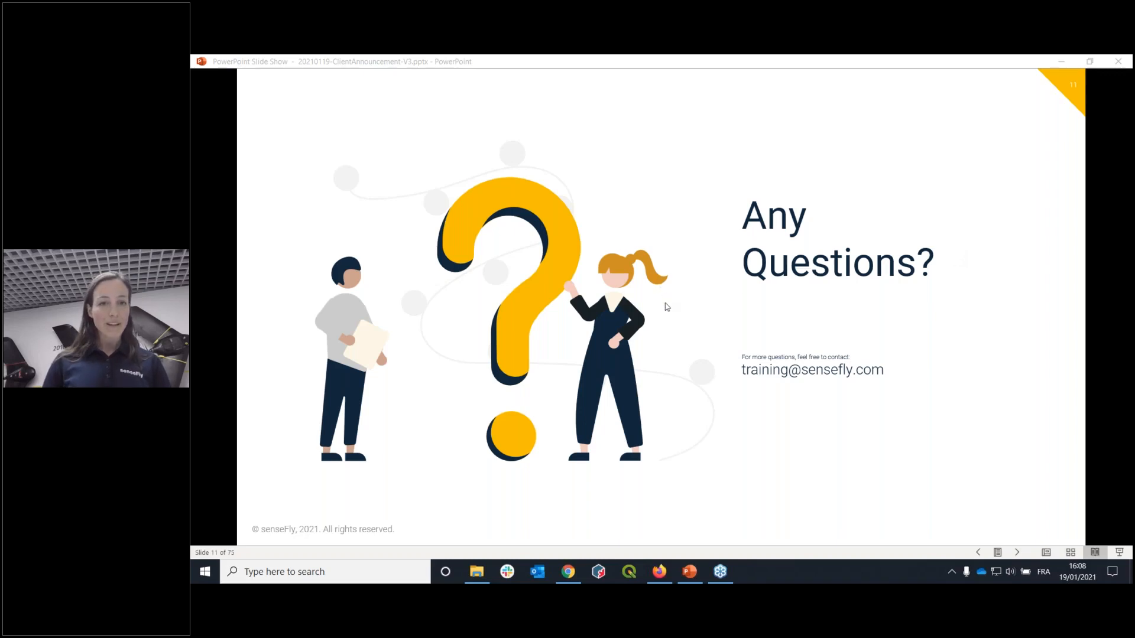
mouse_move(657, 275)
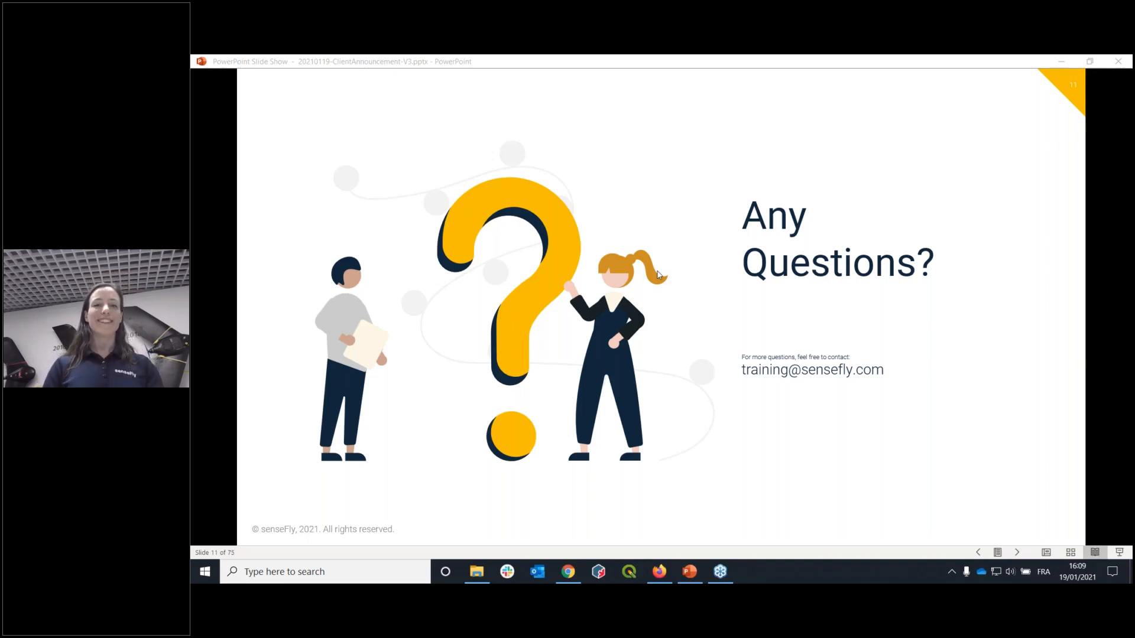
mouse_move(599, 295)
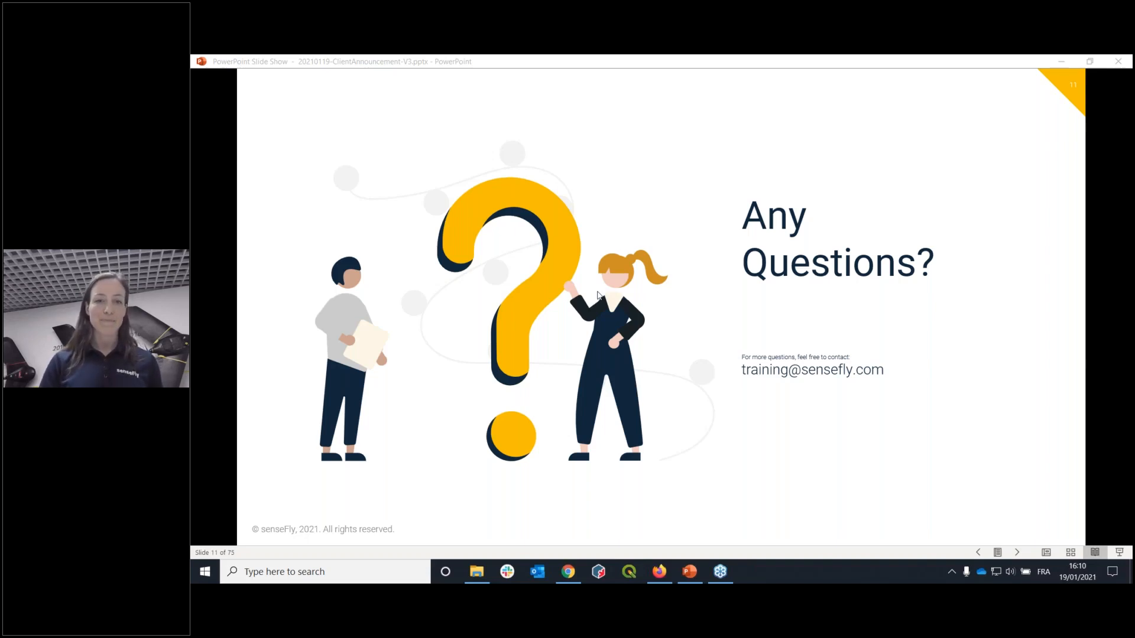
mouse_move(564, 288)
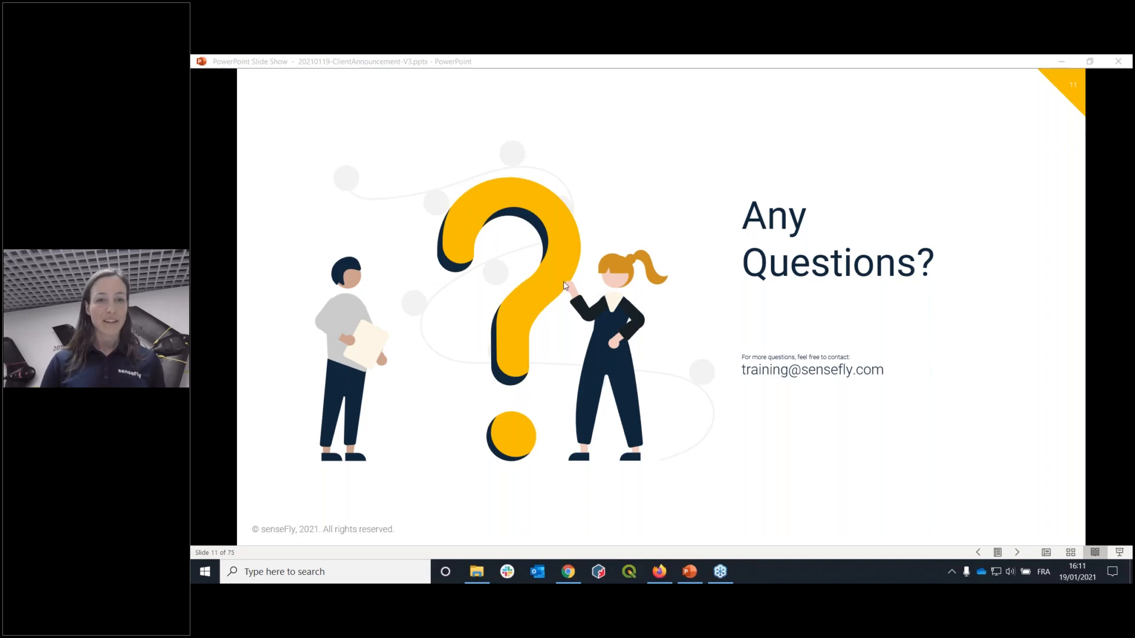
mouse_move(655, 255)
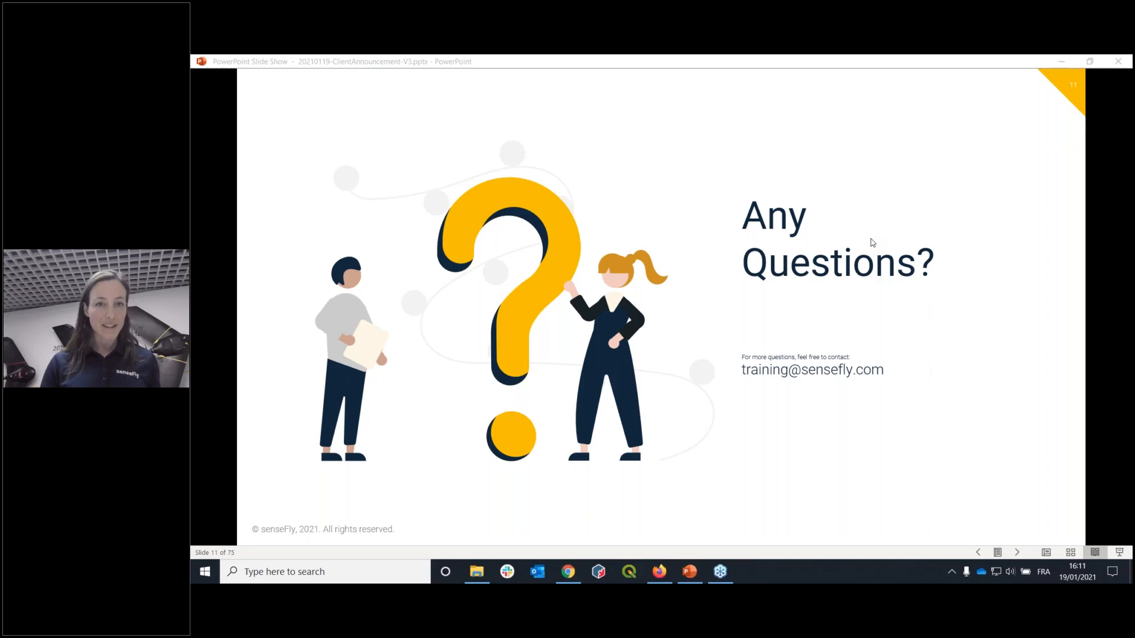
mouse_move(780, 258)
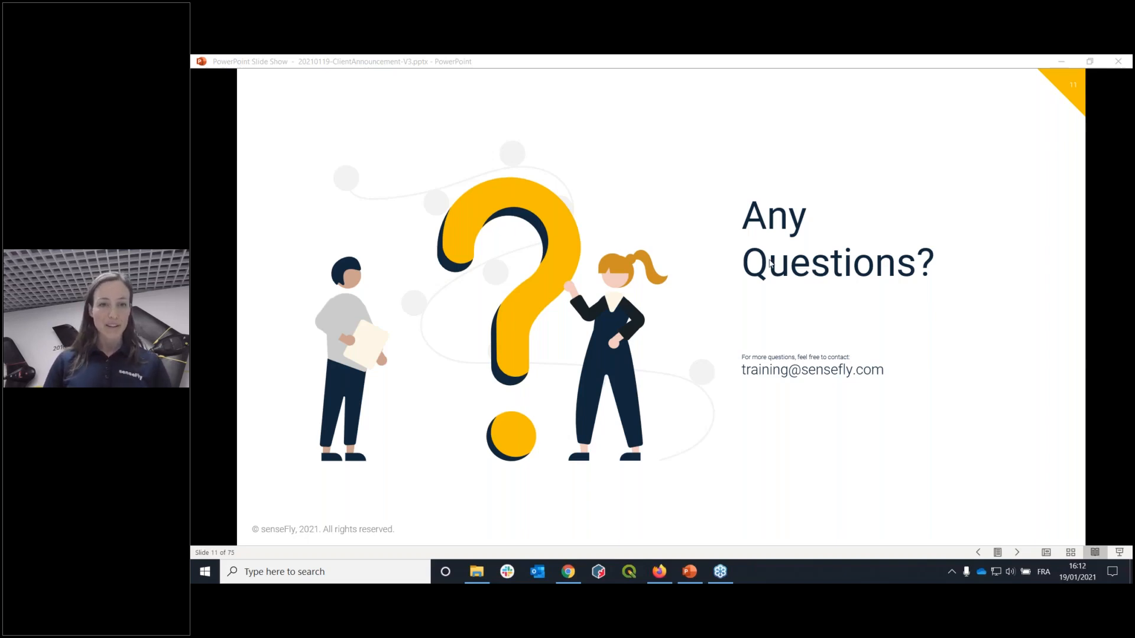
mouse_move(832, 303)
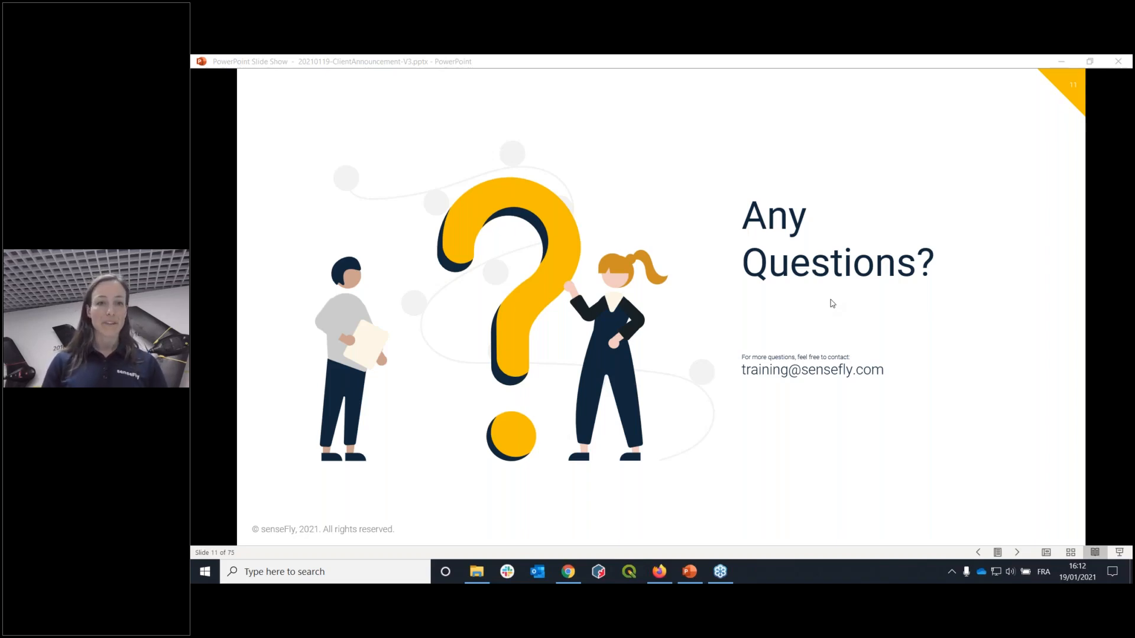
mouse_move(871, 276)
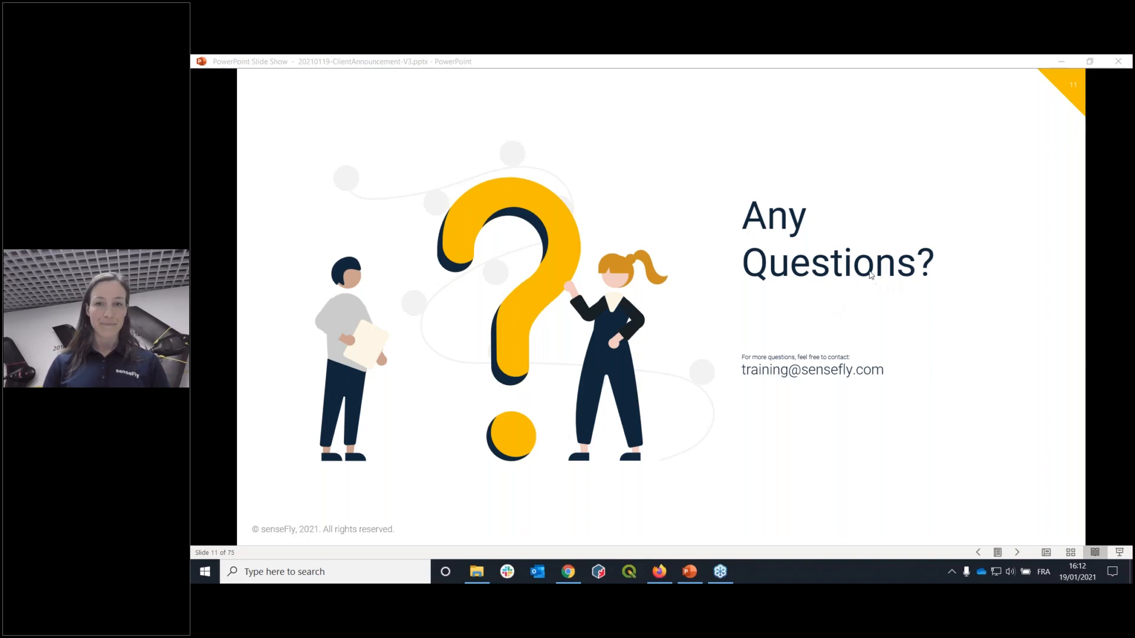
mouse_move(701, 373)
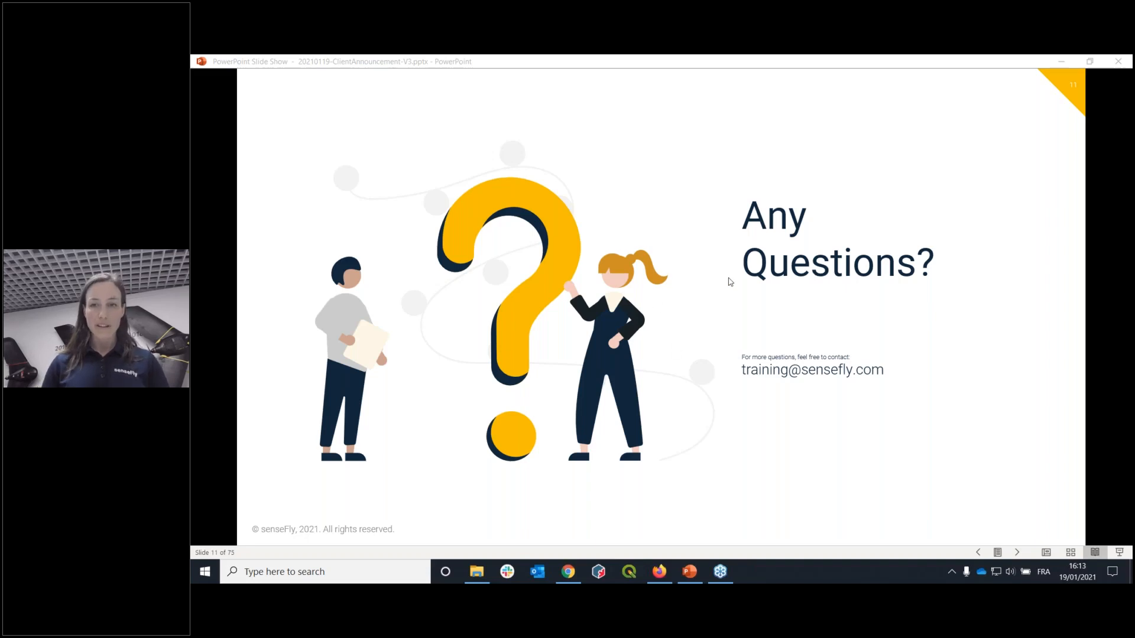
mouse_move(867, 248)
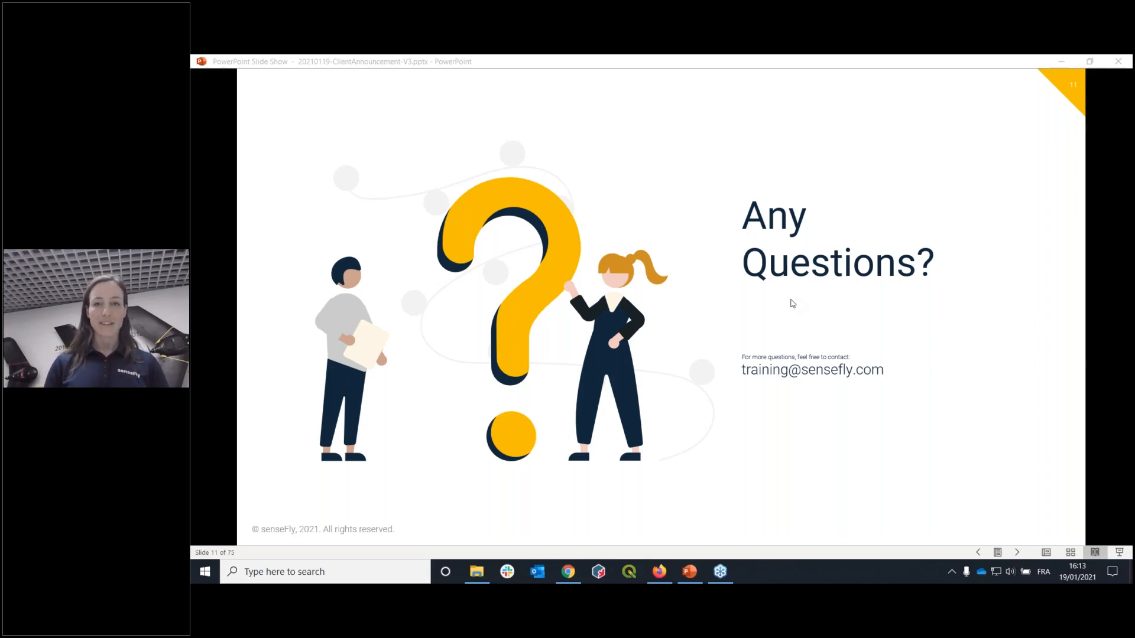
mouse_move(857, 64)
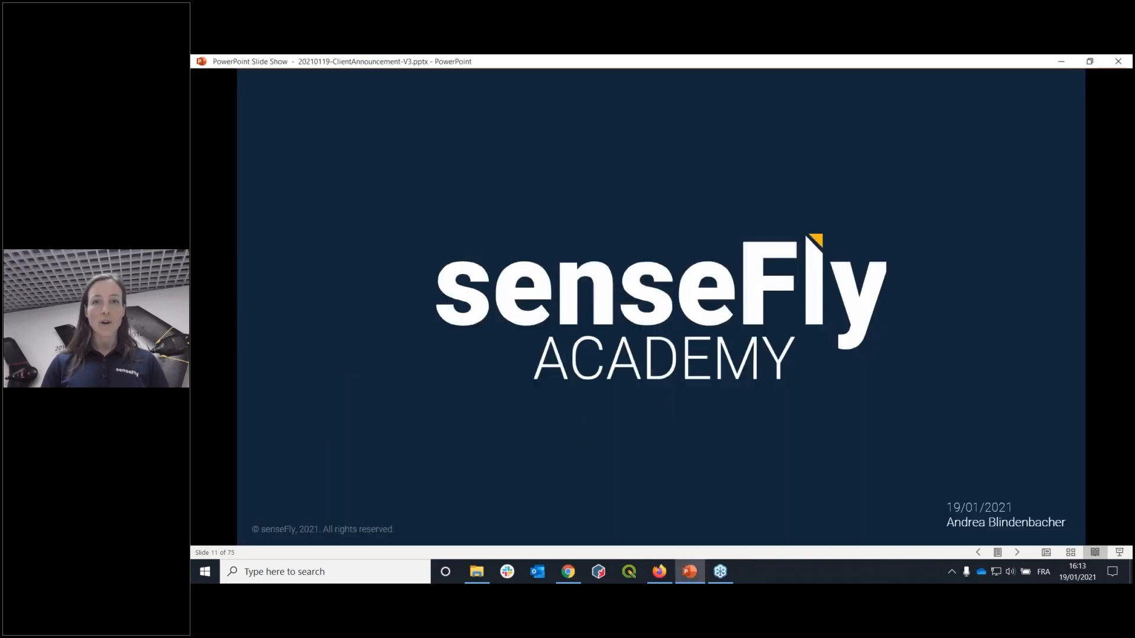
left_click(655, 122)
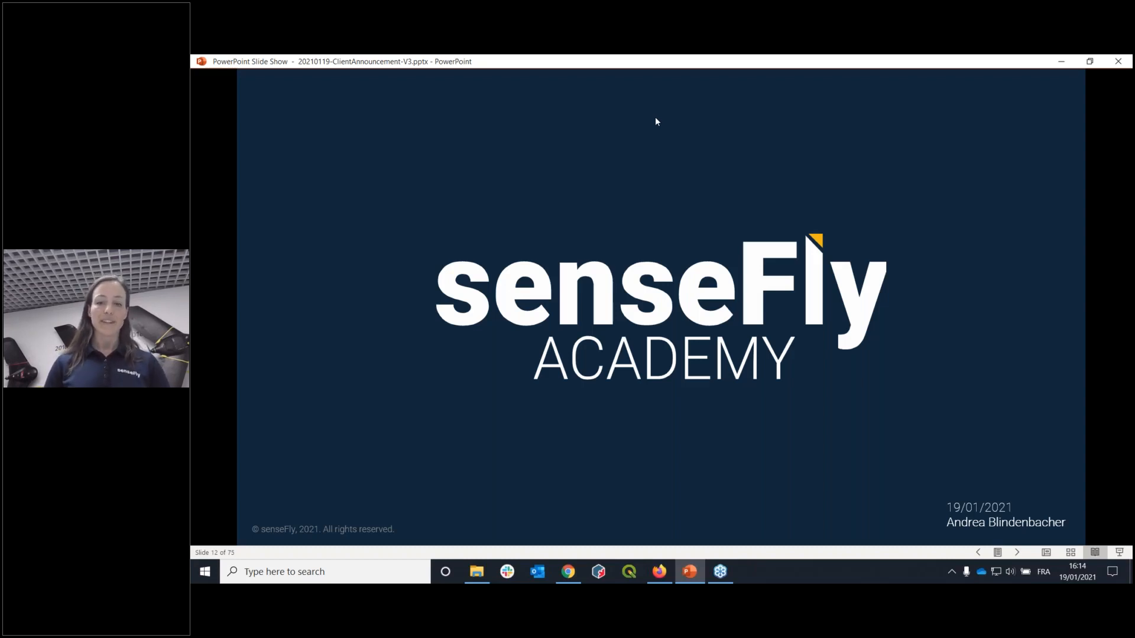
mouse_move(870, 187)
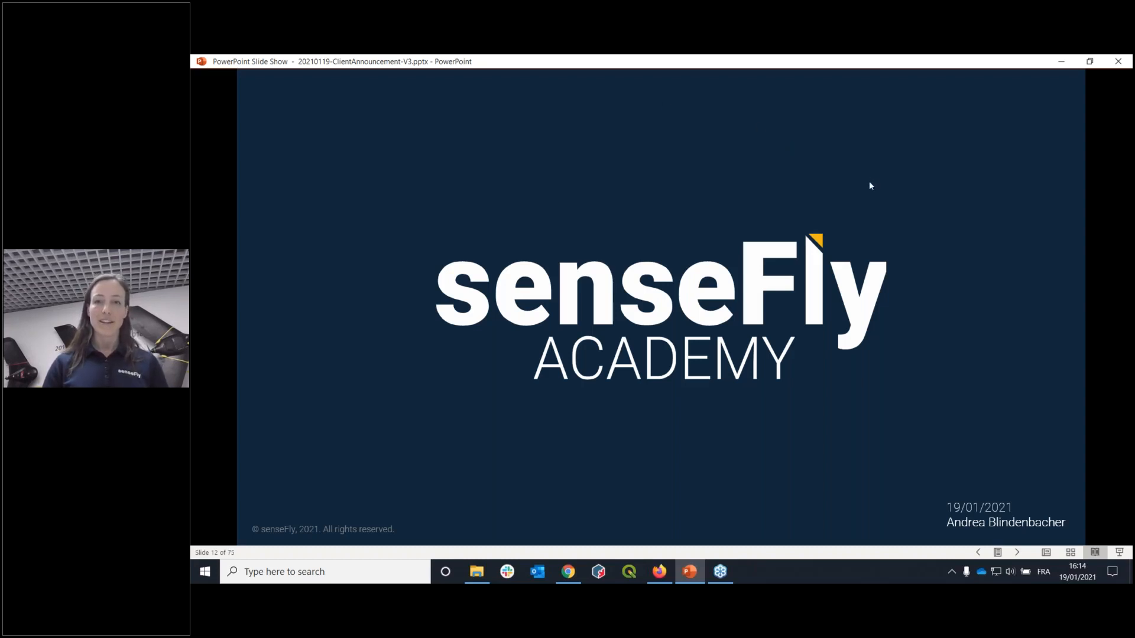